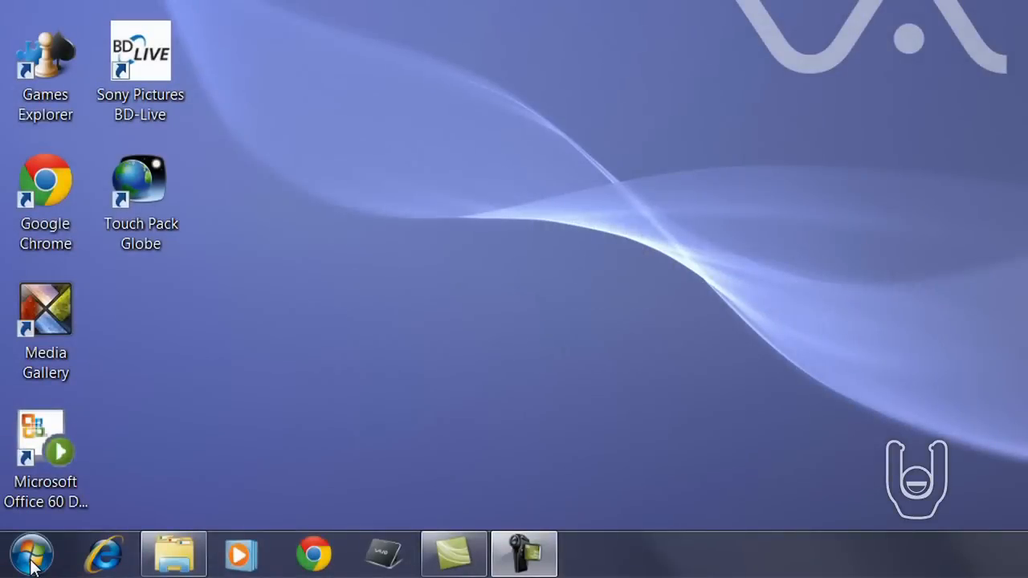
{"action": "mouse_move", "coordinate": [32, 554]}
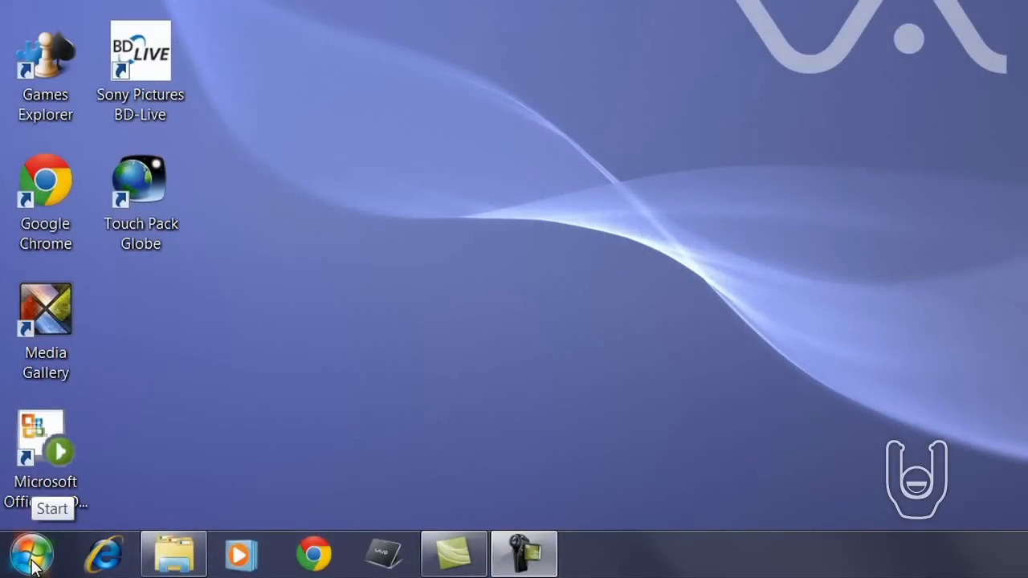
Show the Computer drive list and bring up the context actions for Local Disk (C:).
{"action": "left_click", "coordinate": [32, 553]}
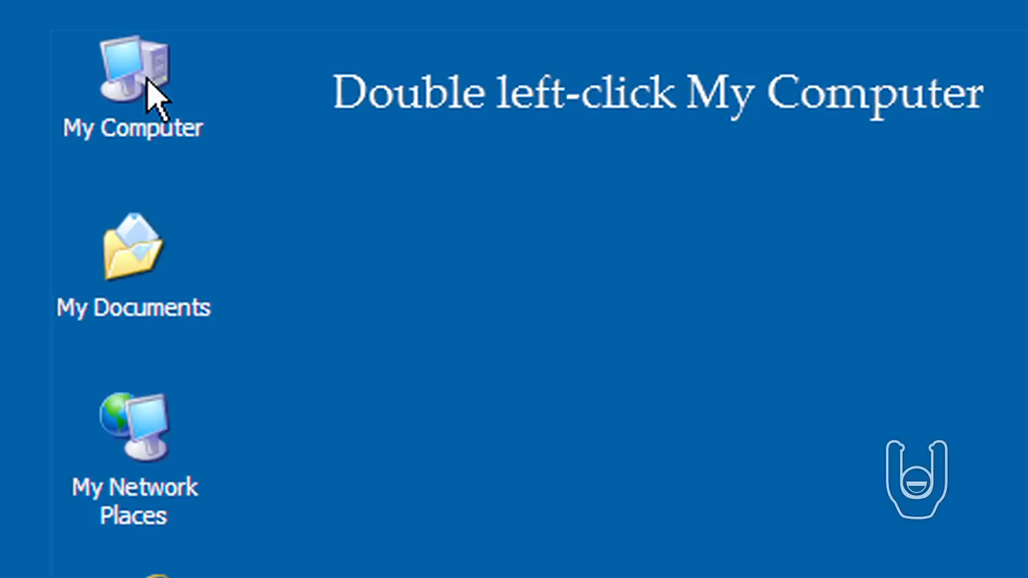
{"action": "double_click", "coordinate": [133, 72]}
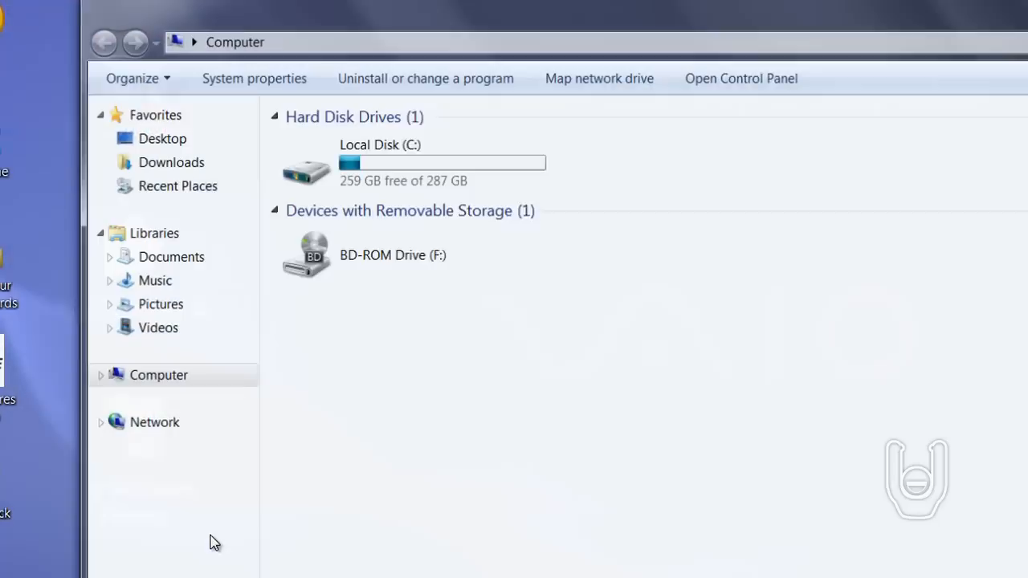
{"action": "left_click", "coordinate": [378, 161]}
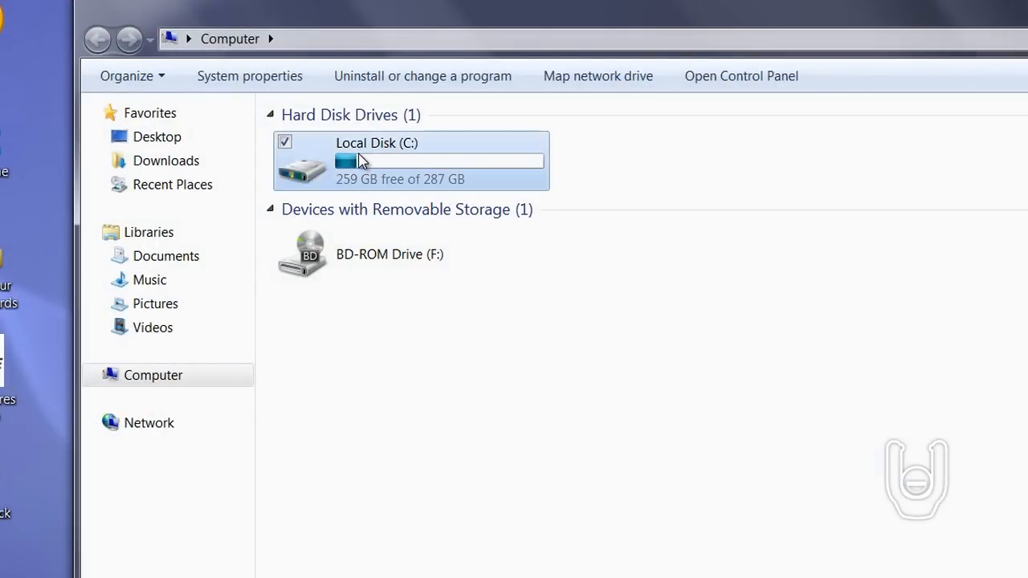
{"action": "right_click", "coordinate": [376, 160]}
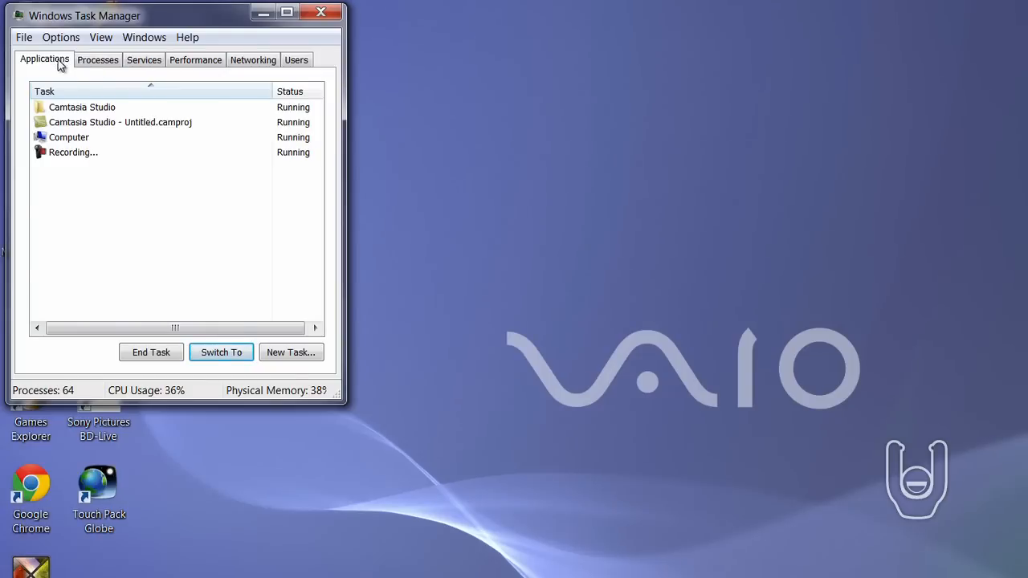
Review the running applications listed in Task Manager's Applications view.
{"action": "left_click", "coordinate": [120, 122]}
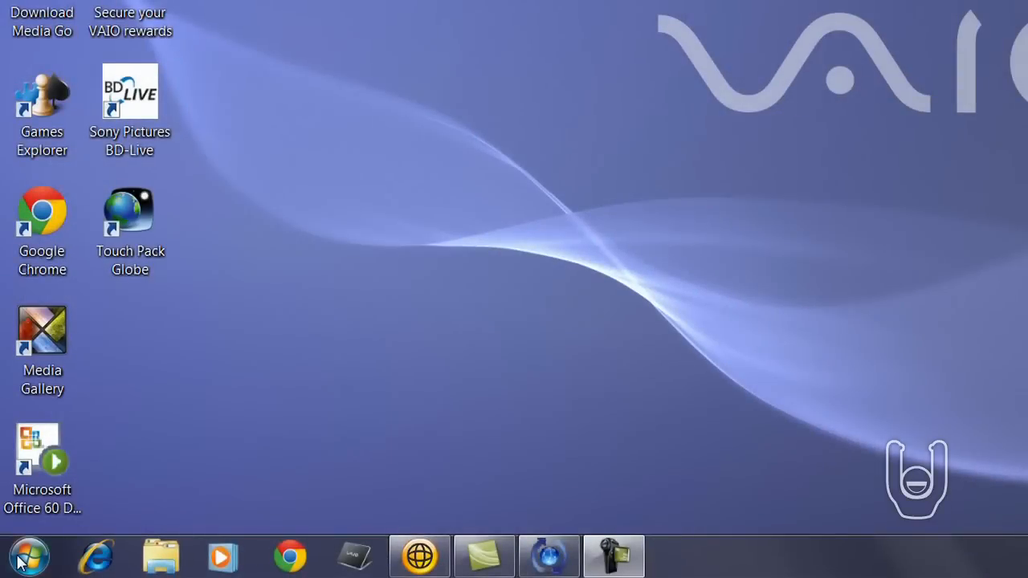
Launch the System Configuration utility via msconfig from the Start menu.
{"action": "left_click", "coordinate": [29, 556]}
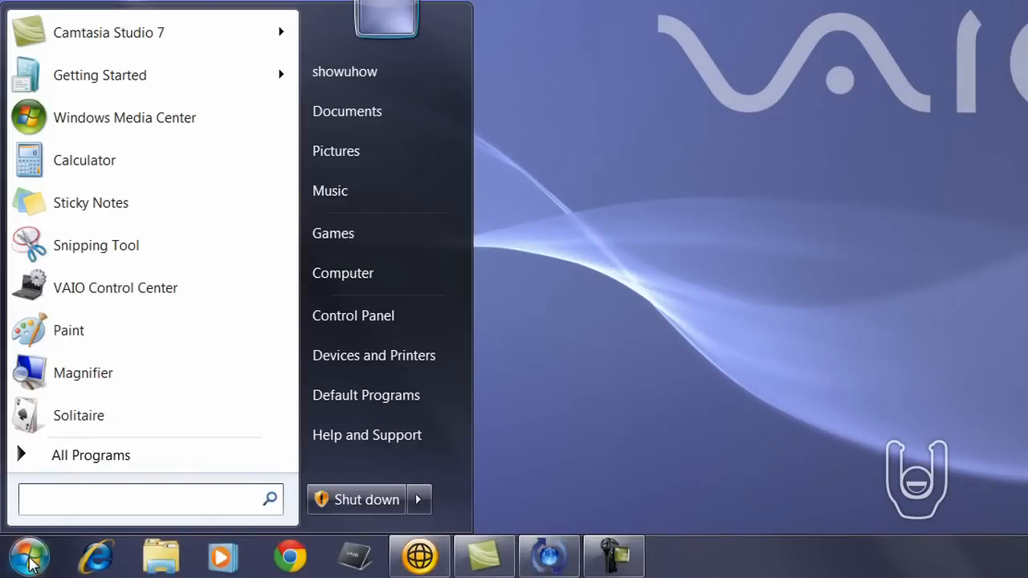
{"action": "left_click", "coordinate": [90, 456]}
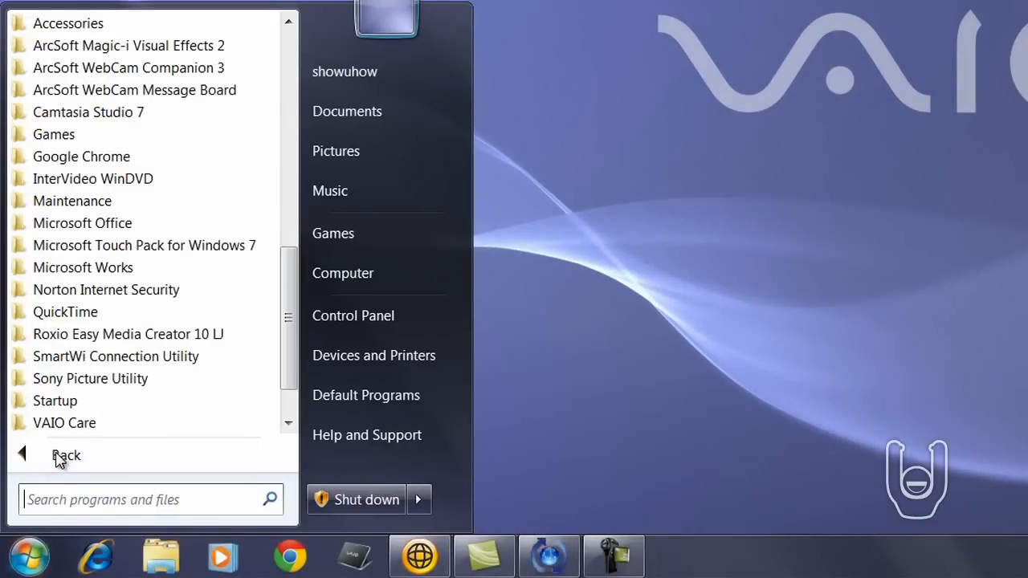
{"action": "left_click", "coordinate": [67, 22]}
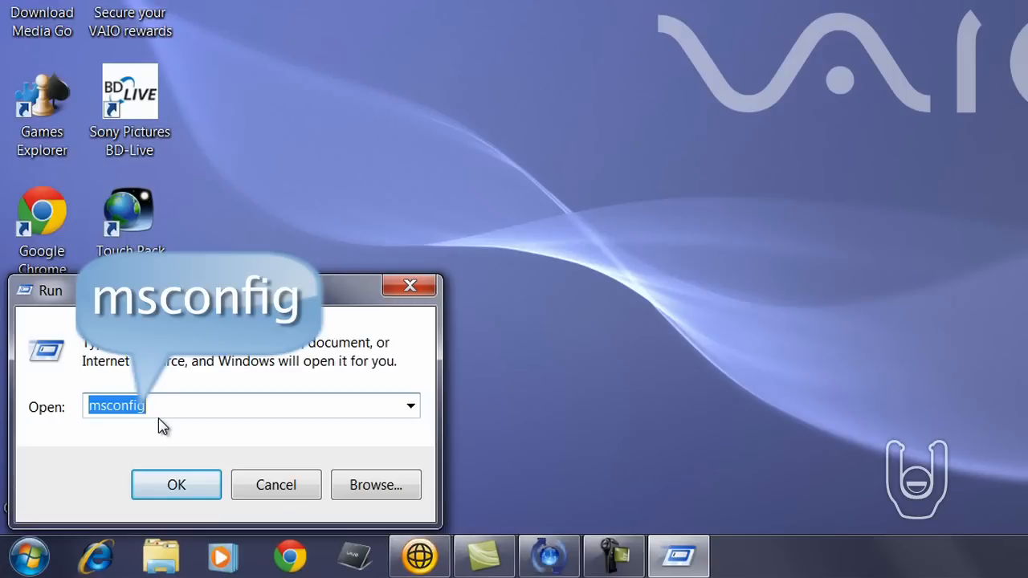
{"action": "left_click", "coordinate": [176, 485]}
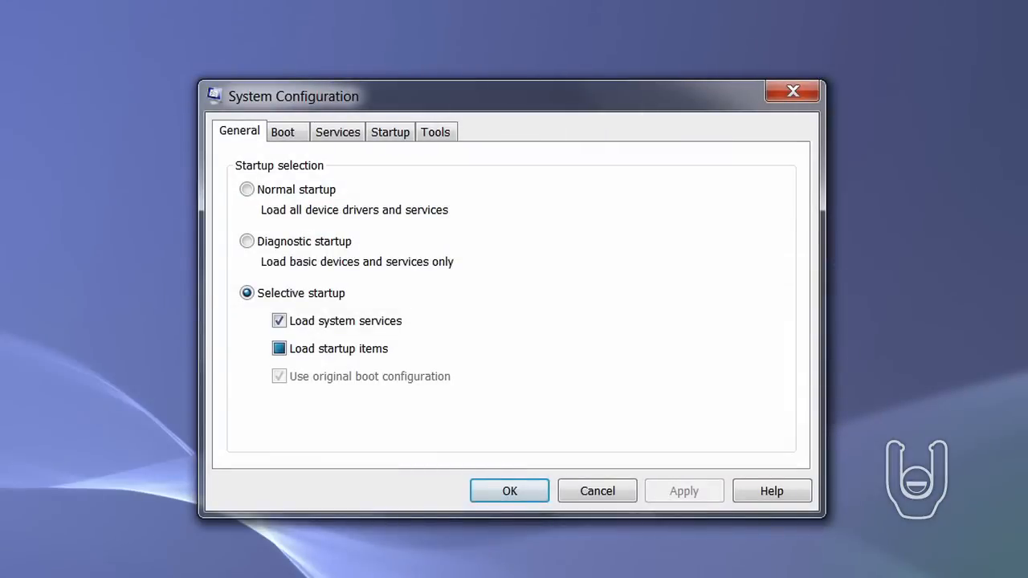
{"action": "mouse_move", "coordinate": [110, 470]}
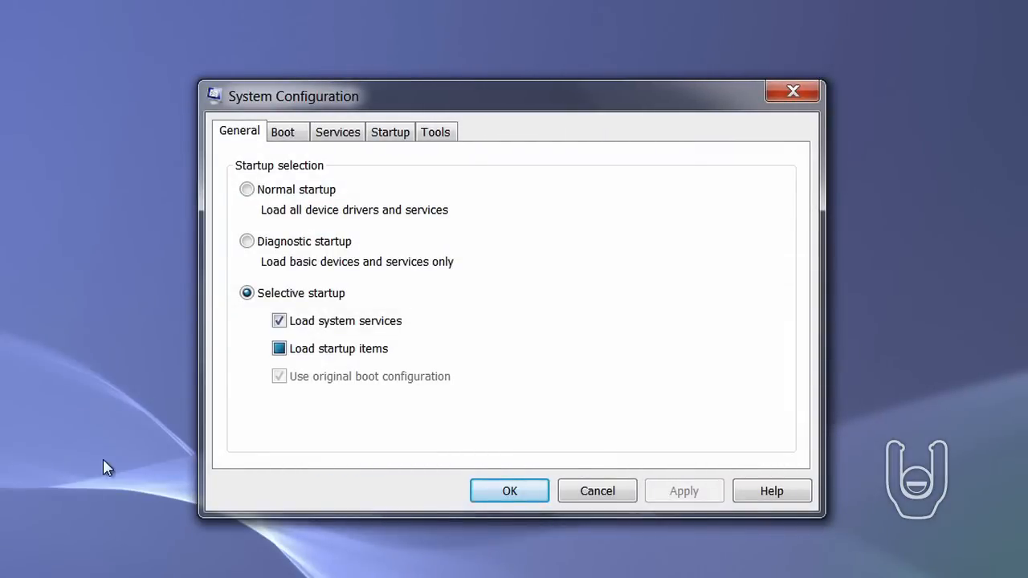
Disable Realtek Voice Manager at startup, apply it and restart the computer.
{"action": "left_click", "coordinate": [389, 132]}
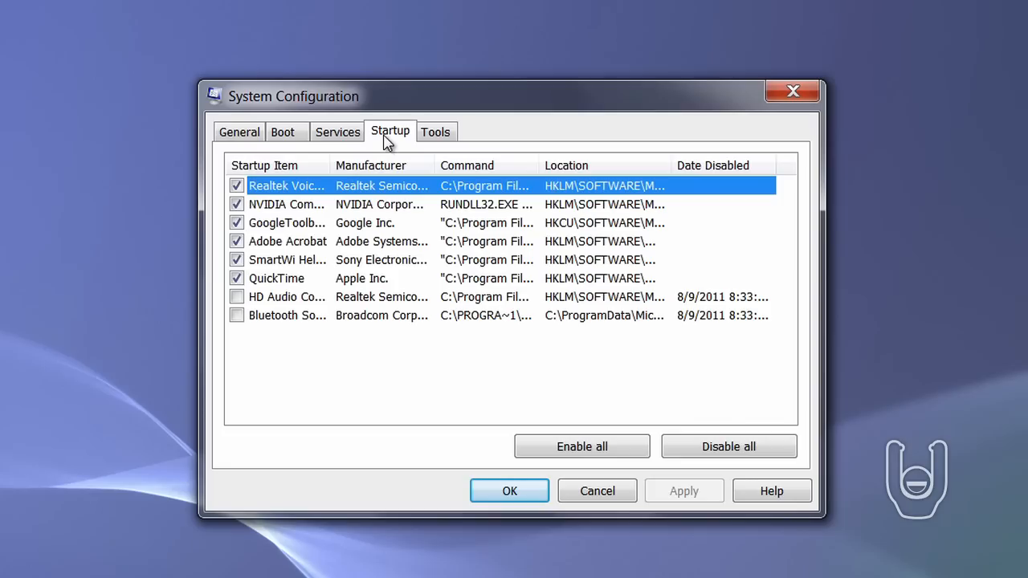
{"action": "mouse_move", "coordinate": [238, 204]}
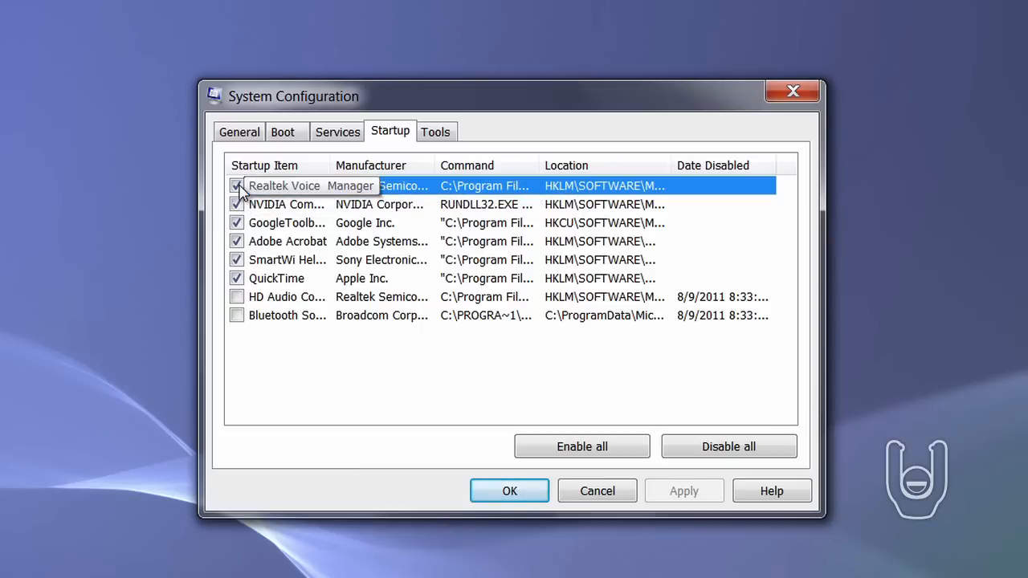
{"action": "left_click", "coordinate": [510, 491]}
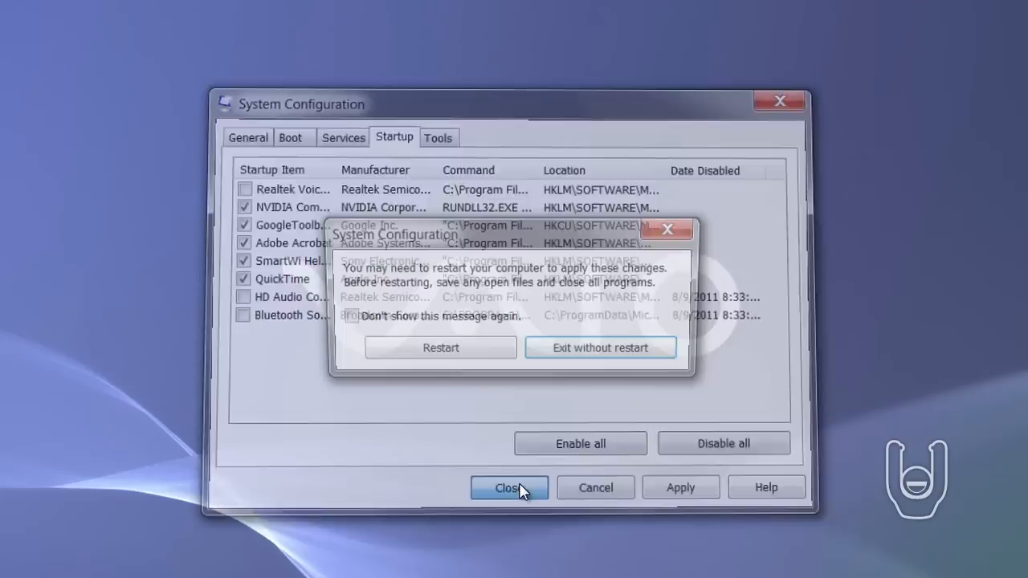
{"action": "left_click", "coordinate": [508, 489]}
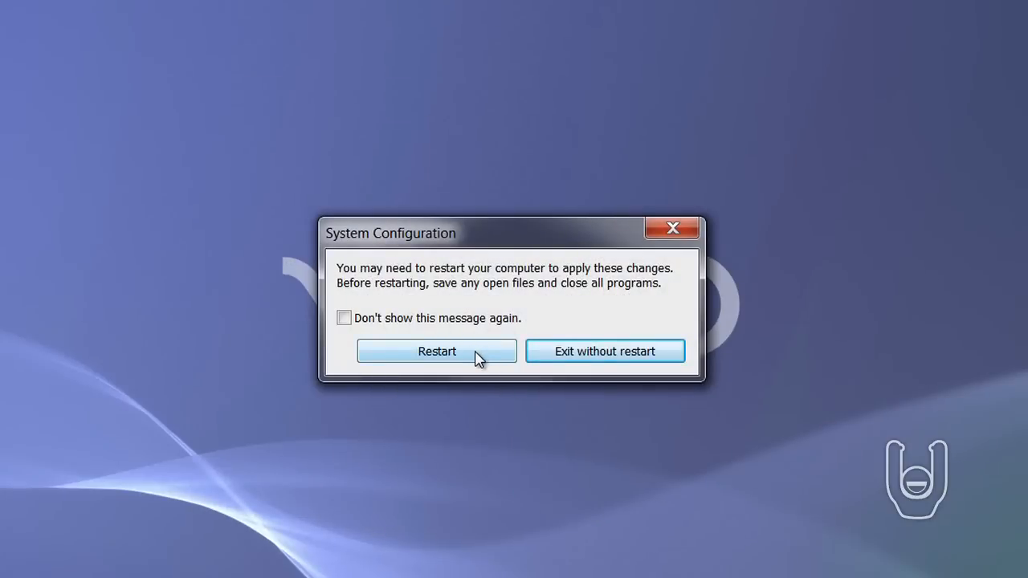
{"action": "mouse_move", "coordinate": [479, 355]}
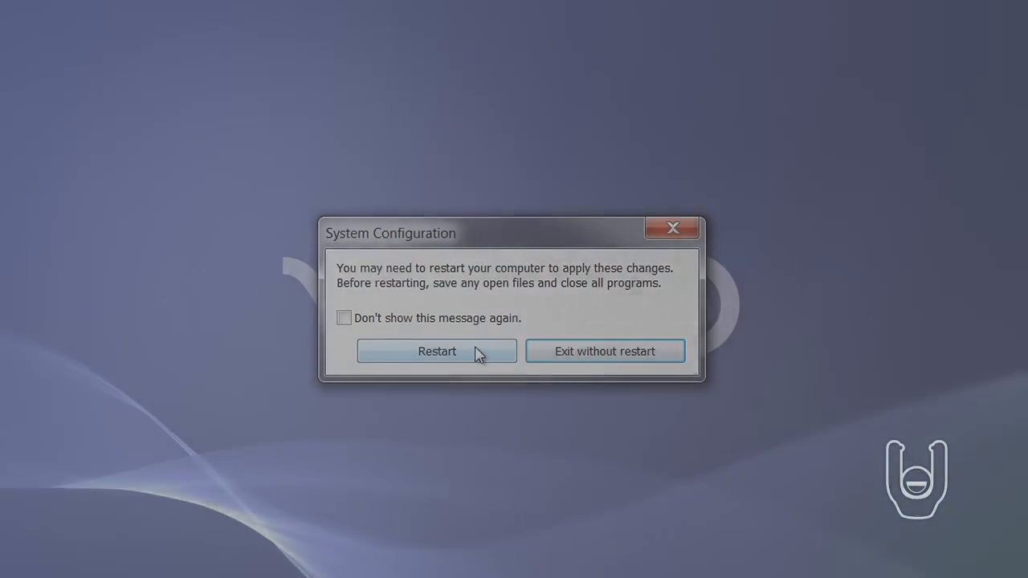
{"action": "left_click", "coordinate": [604, 350]}
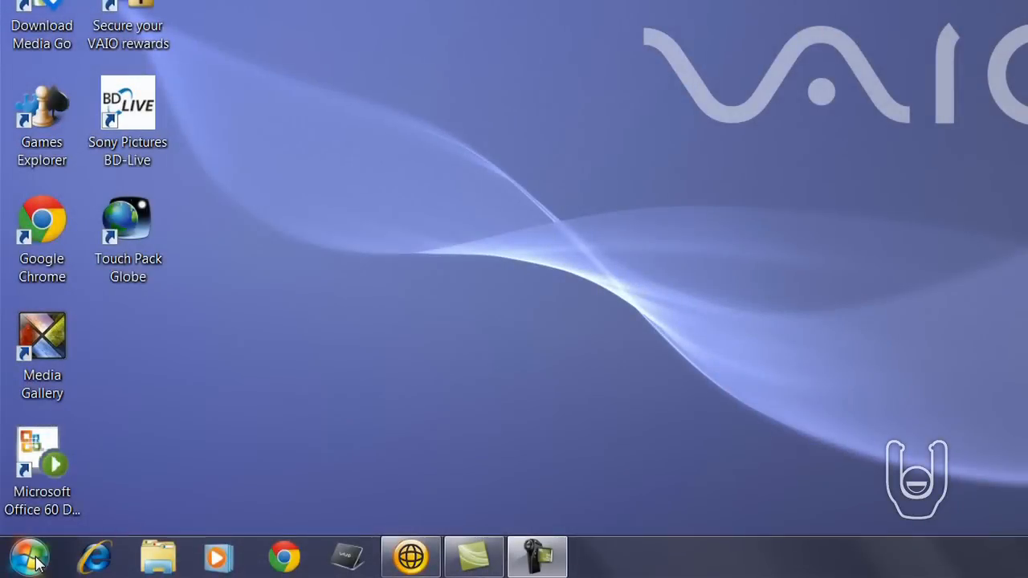
Launch Disk Cleanup for drive C: from Accessories > System Tools.
{"action": "left_click", "coordinate": [29, 556]}
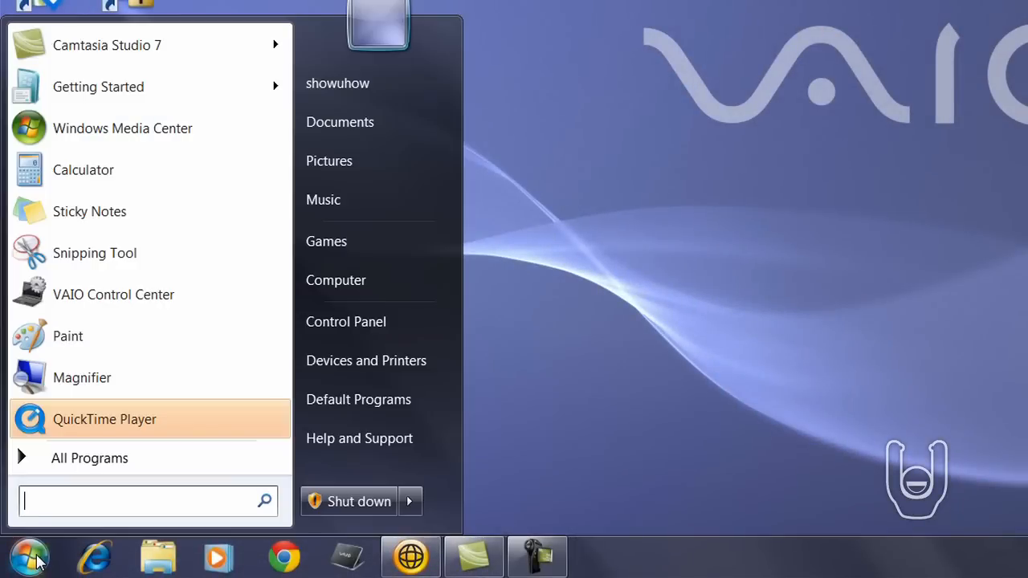
{"action": "left_click", "coordinate": [90, 458]}
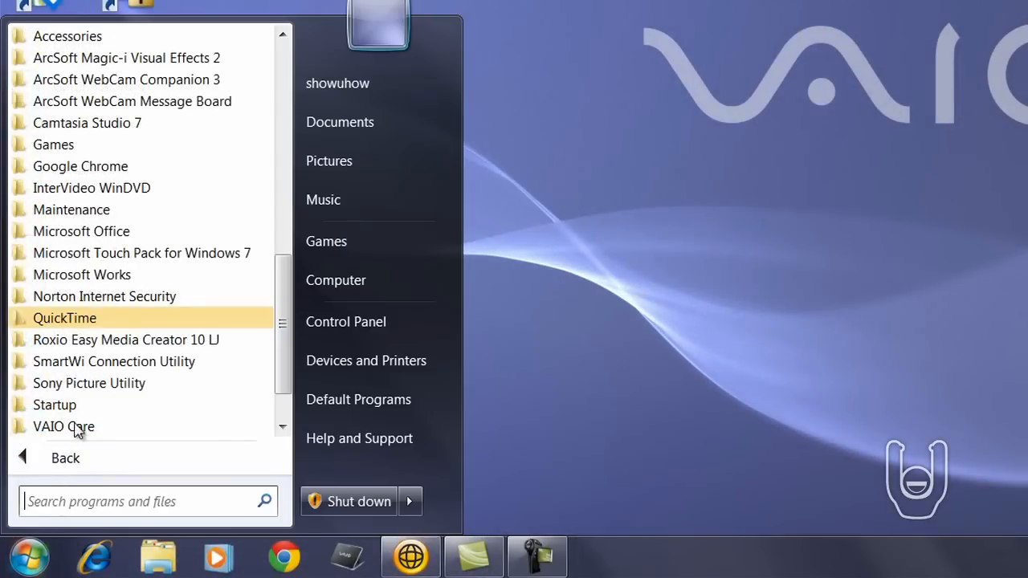
{"action": "left_click", "coordinate": [68, 35]}
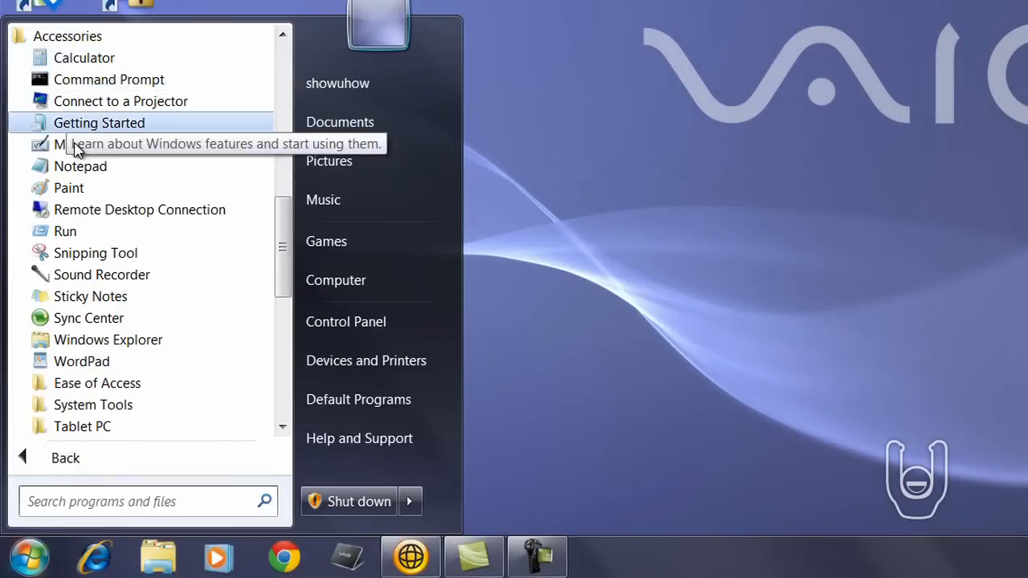
{"action": "scroll", "scroll_direction": "down", "scroll_amount": 3}
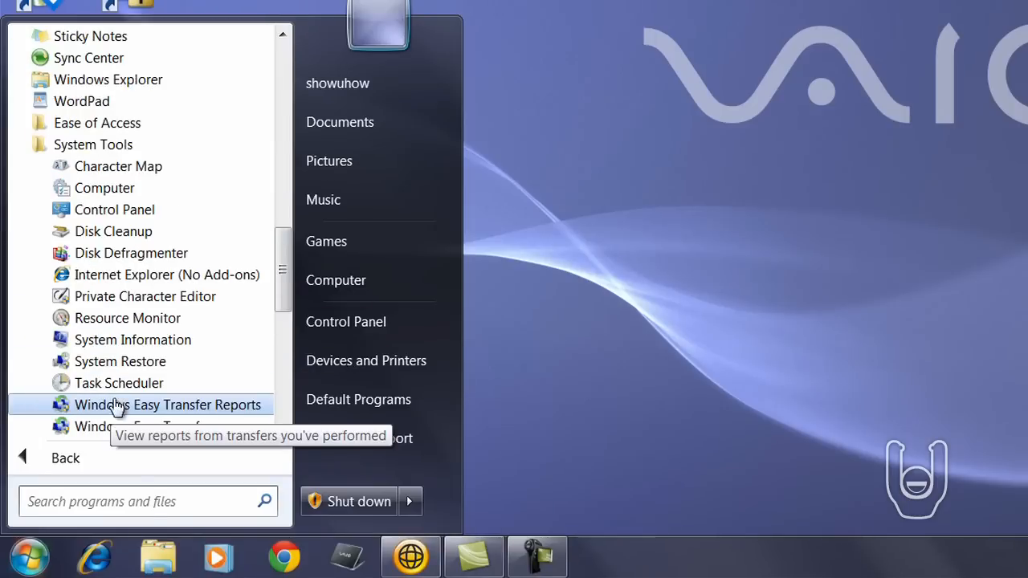
{"action": "mouse_move", "coordinate": [112, 232]}
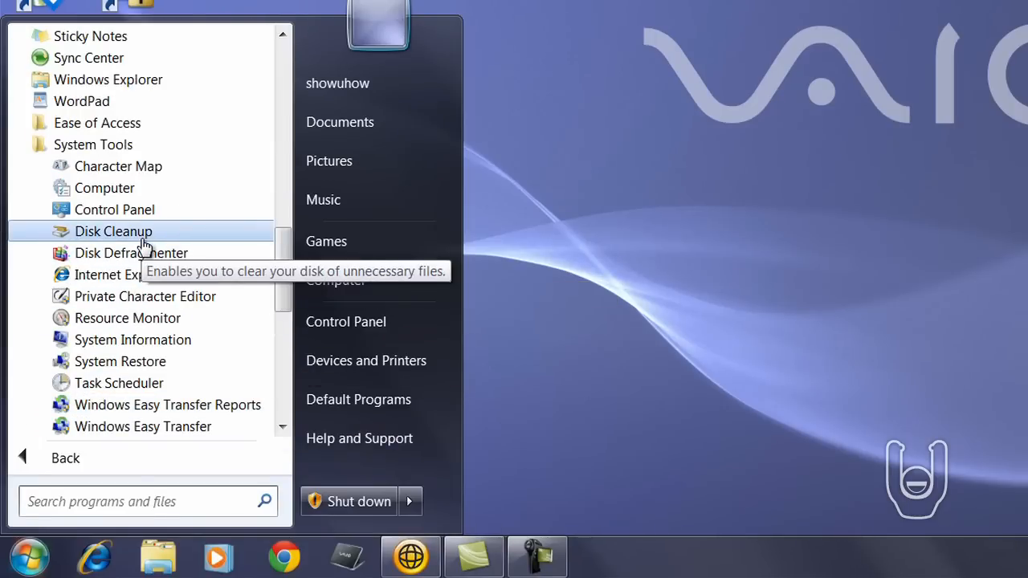
{"action": "left_click", "coordinate": [112, 231]}
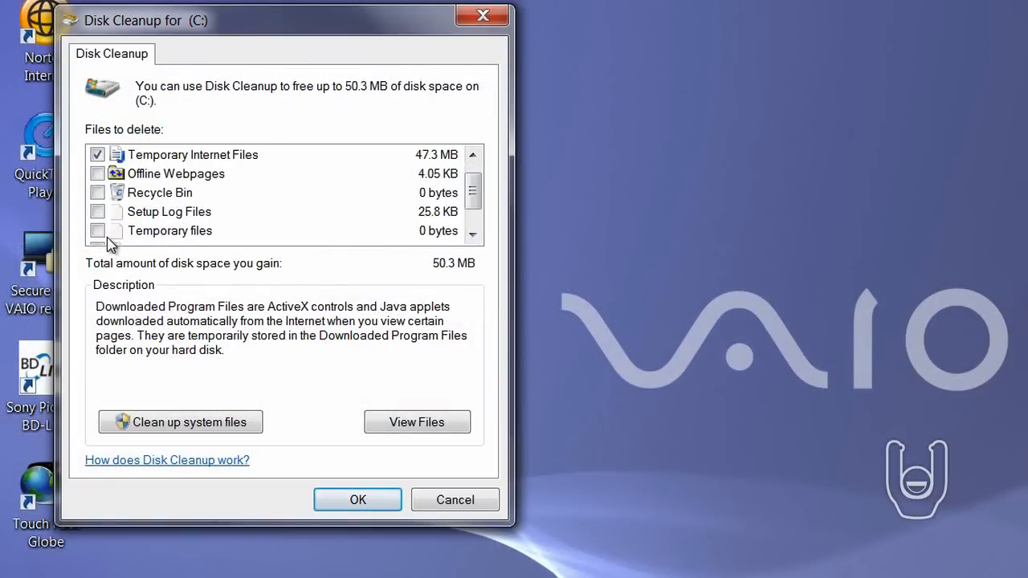
Delete the Temporary Internet Files and Temporary files from drive C:, confirming permanent deletion.
{"action": "left_click", "coordinate": [96, 231]}
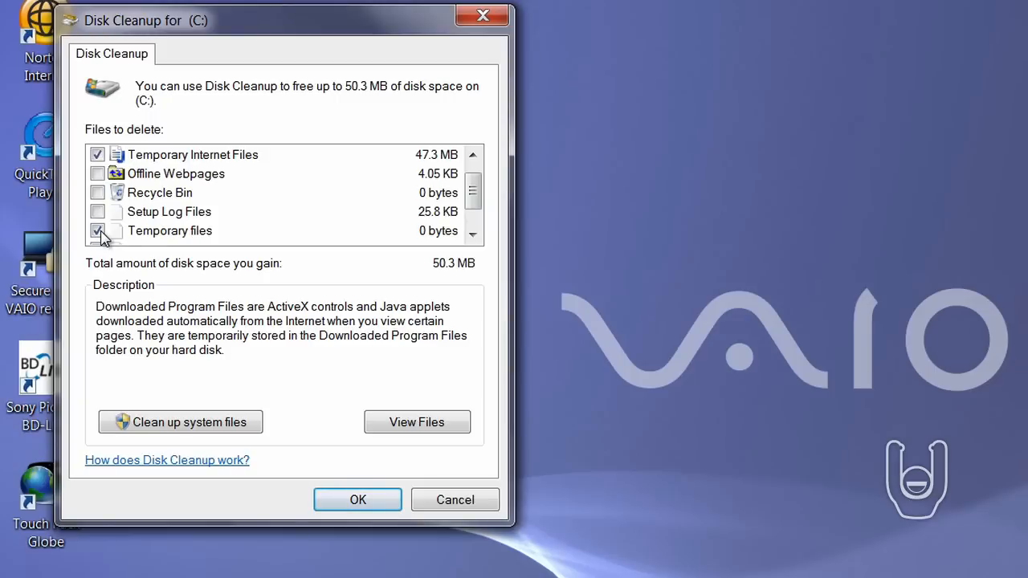
{"action": "left_click", "coordinate": [96, 231]}
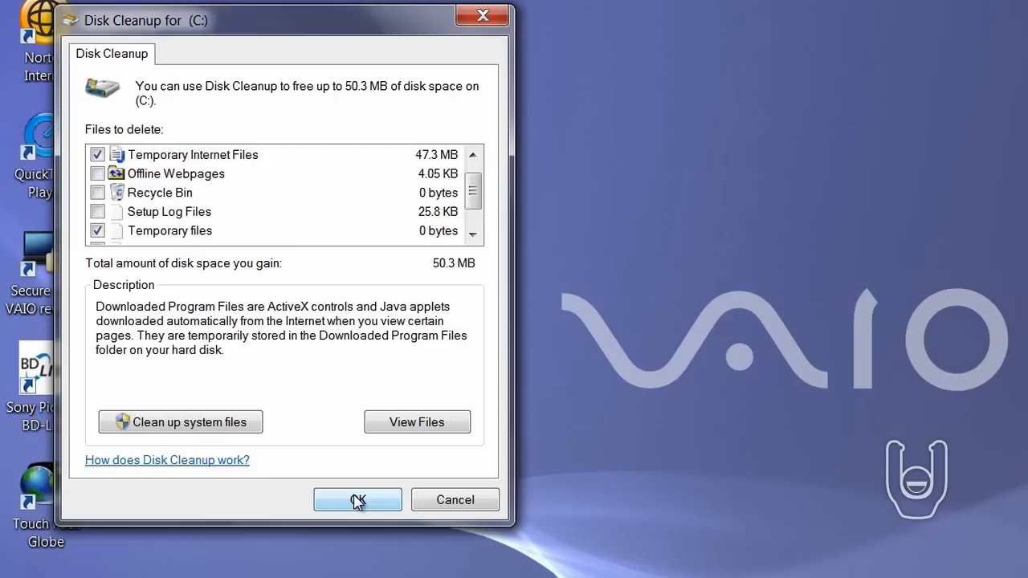
{"action": "left_click", "coordinate": [357, 500]}
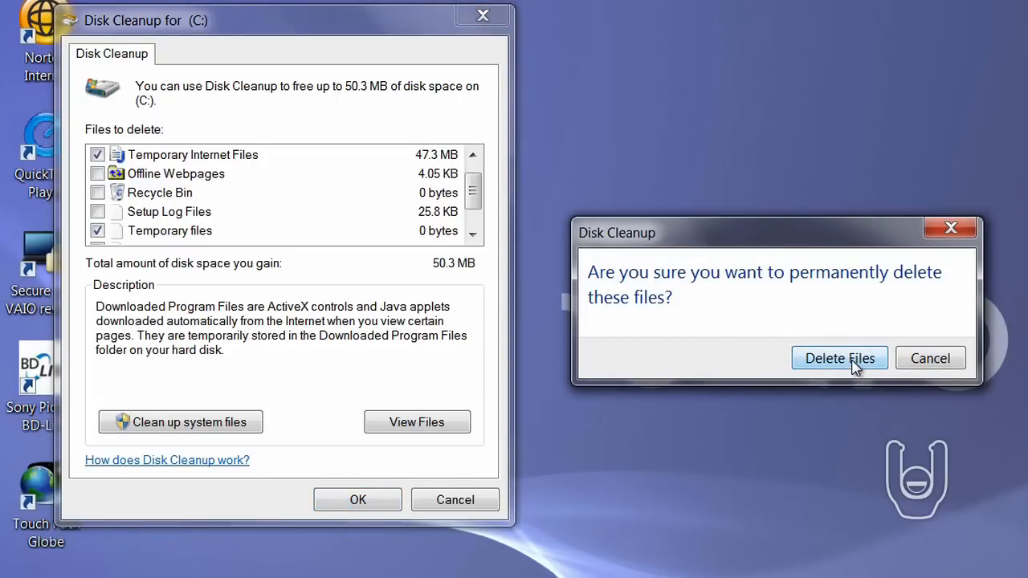
{"action": "left_click", "coordinate": [839, 359]}
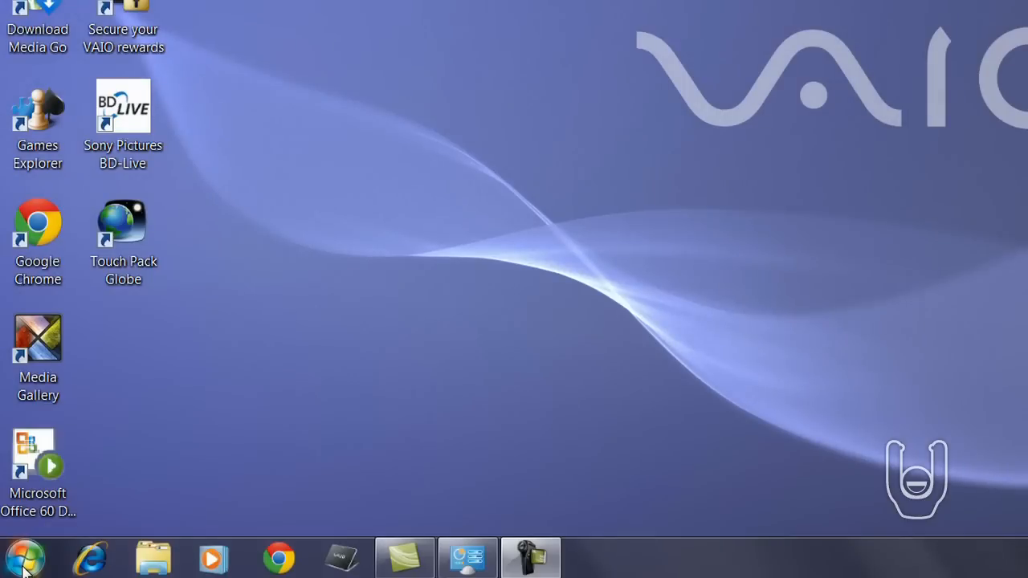
Launch System Restore from Accessories > System Tools.
{"action": "left_click", "coordinate": [24, 555]}
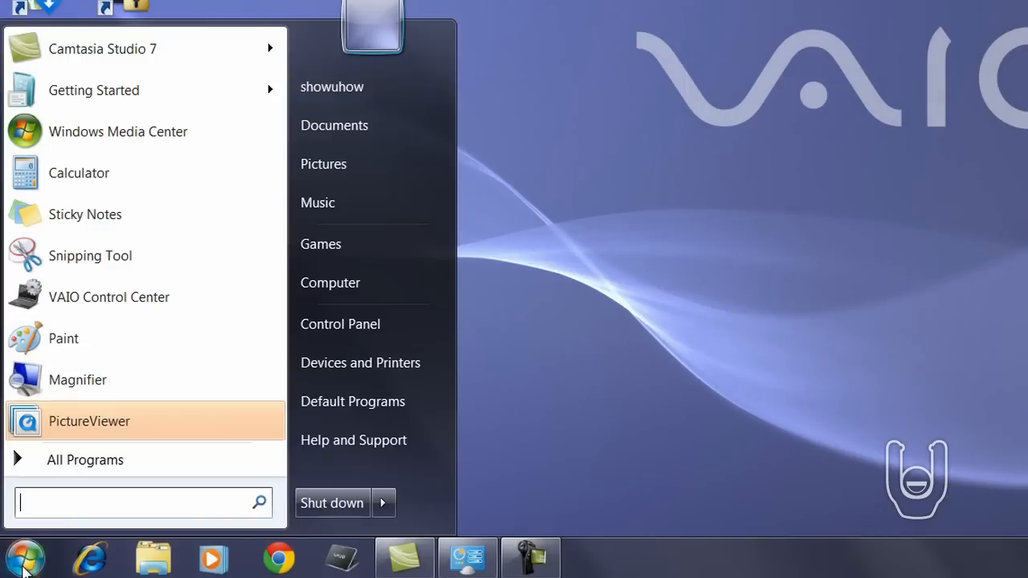
{"action": "left_click", "coordinate": [84, 460]}
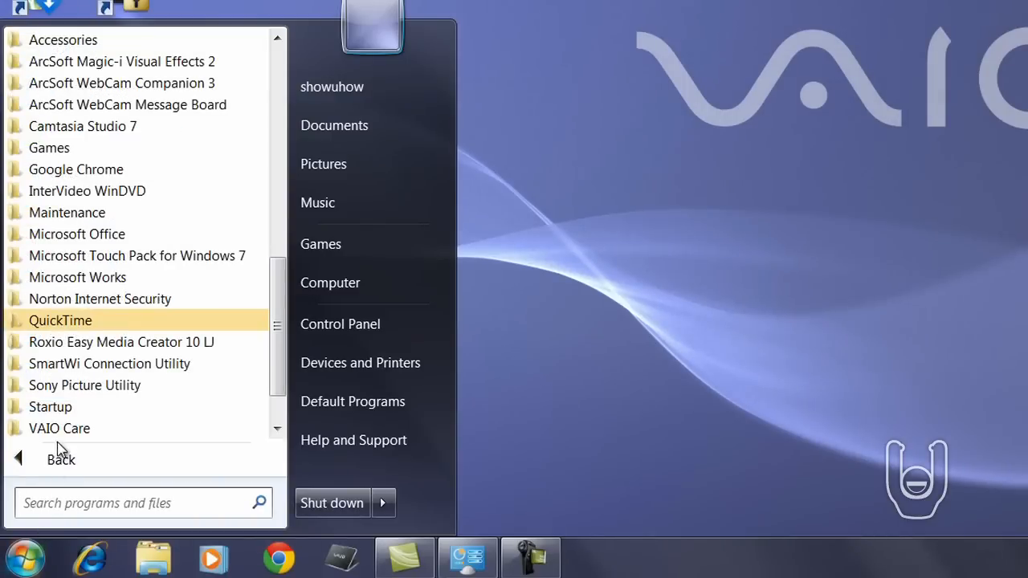
{"action": "left_click", "coordinate": [63, 38]}
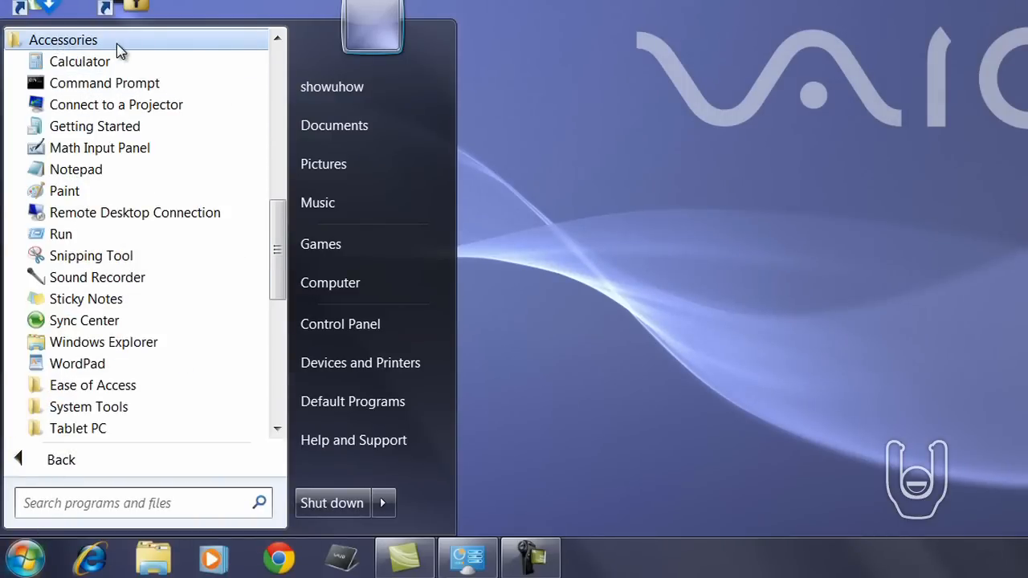
{"action": "mouse_move", "coordinate": [113, 407]}
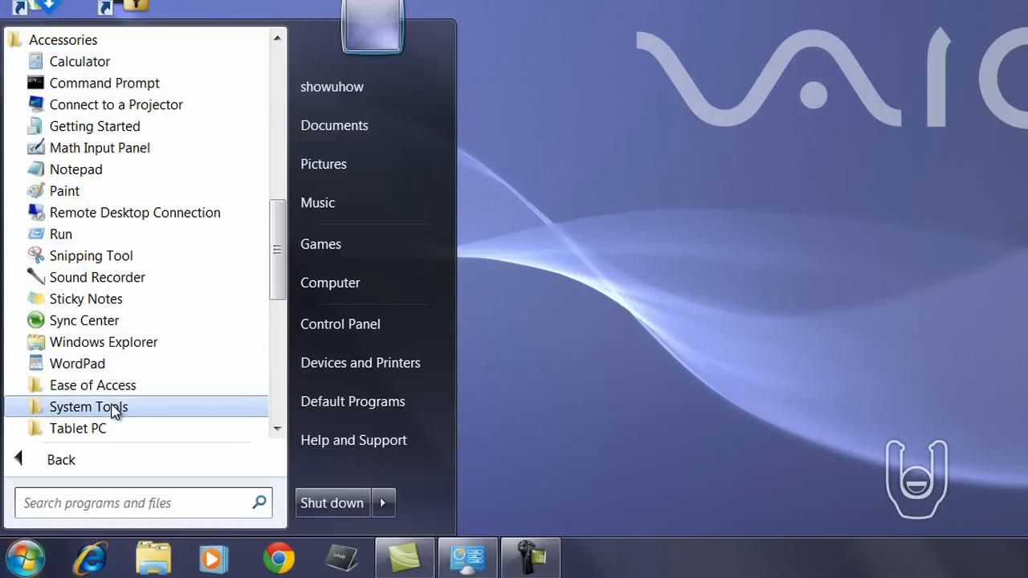
{"action": "left_click", "coordinate": [88, 407]}
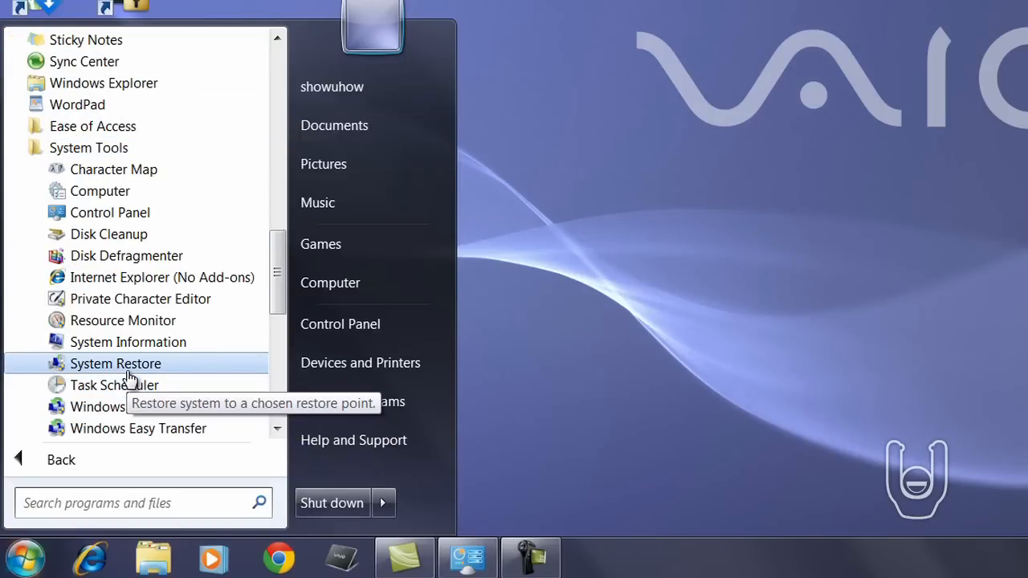
{"action": "left_click", "coordinate": [116, 363]}
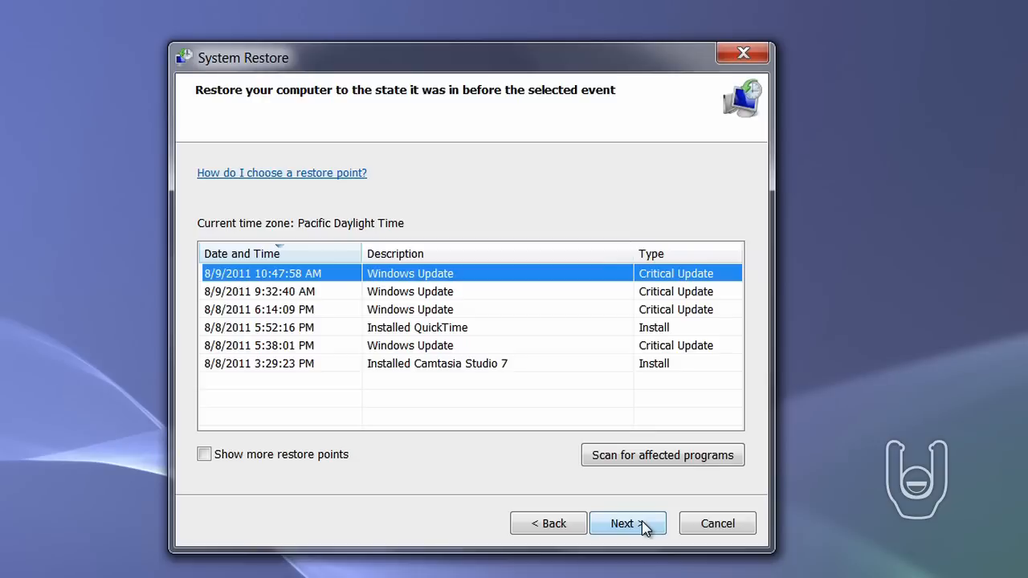
Proceed with the 8/9/2011 10:47:58 AM Windows Update restore point.
{"action": "left_click", "coordinate": [626, 524]}
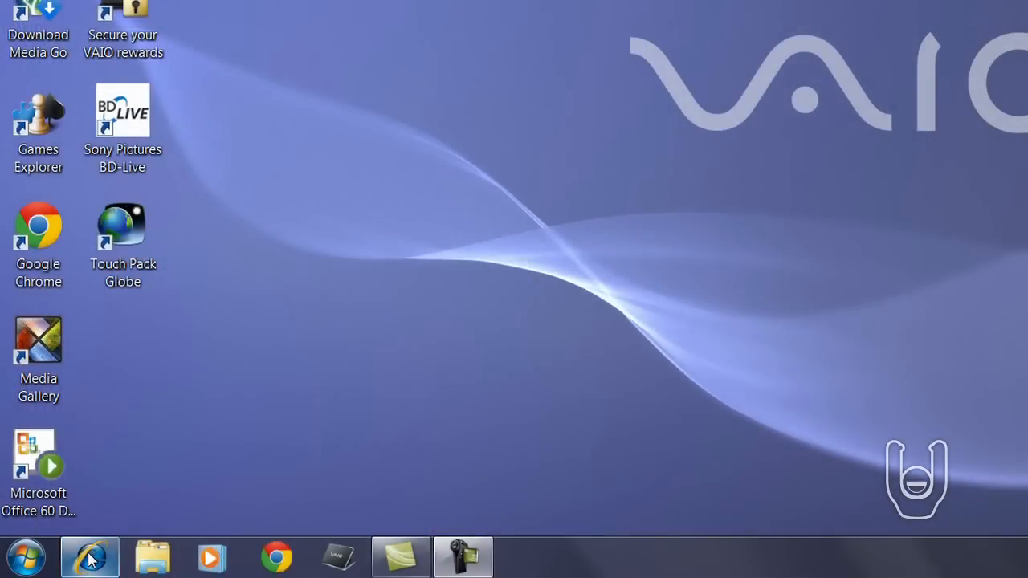
Launch Internet Explorer and reach Windows Update from its Tools menu.
{"action": "left_click", "coordinate": [90, 556]}
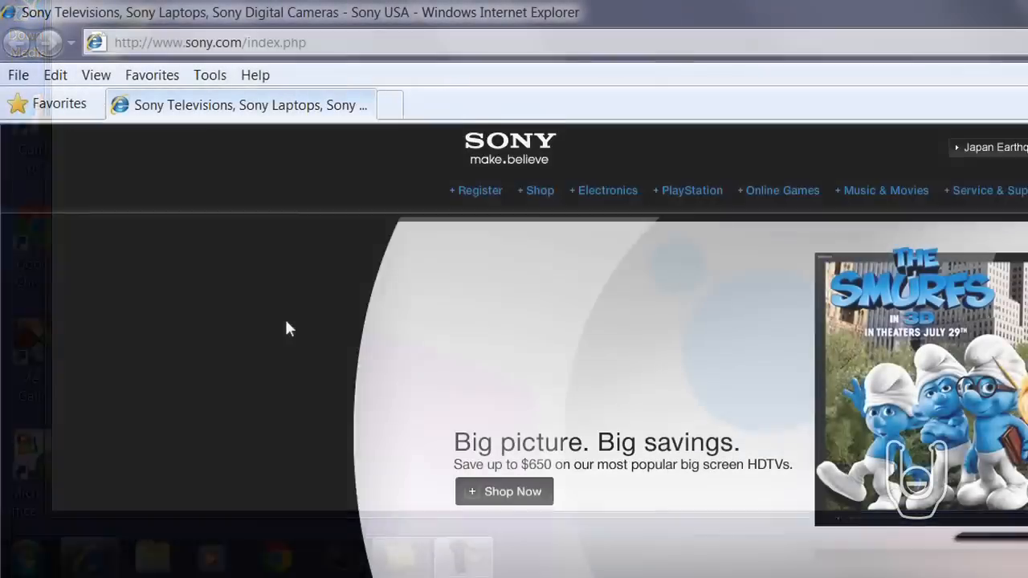
{"action": "left_click", "coordinate": [209, 76]}
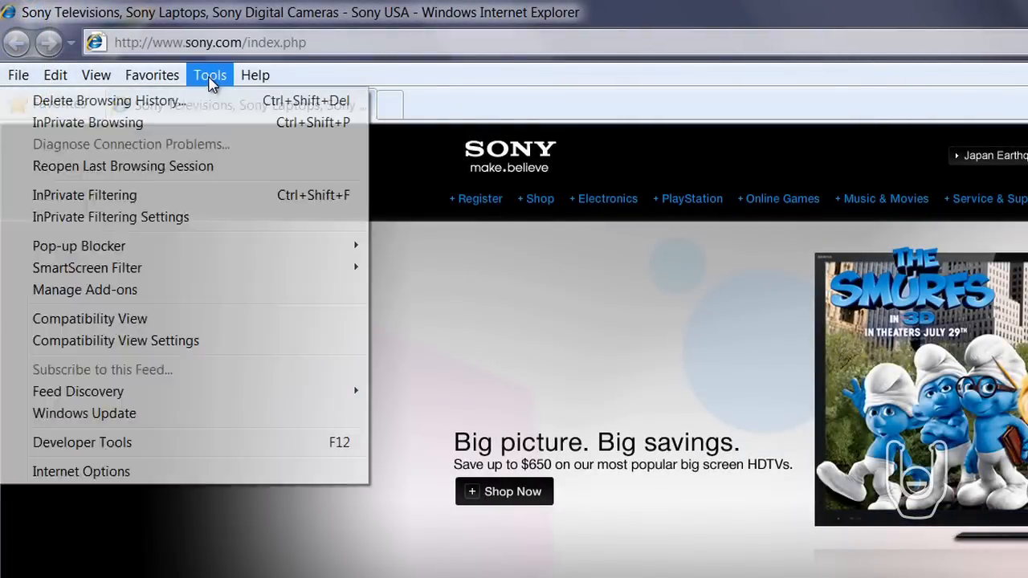
{"action": "left_click", "coordinate": [84, 413]}
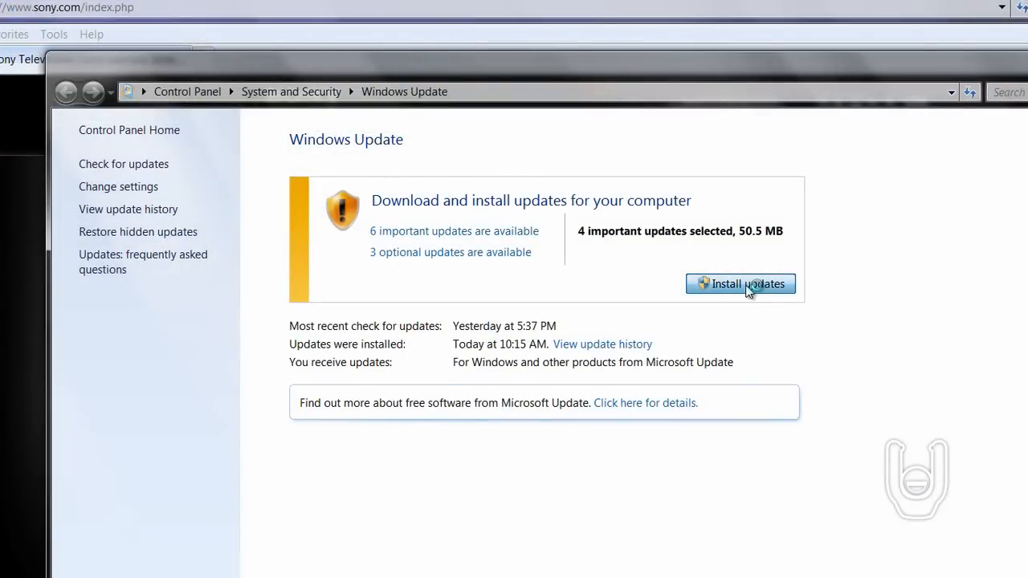
Begin installing the 4 selected important updates (50.5 MB).
{"action": "left_click", "coordinate": [739, 283]}
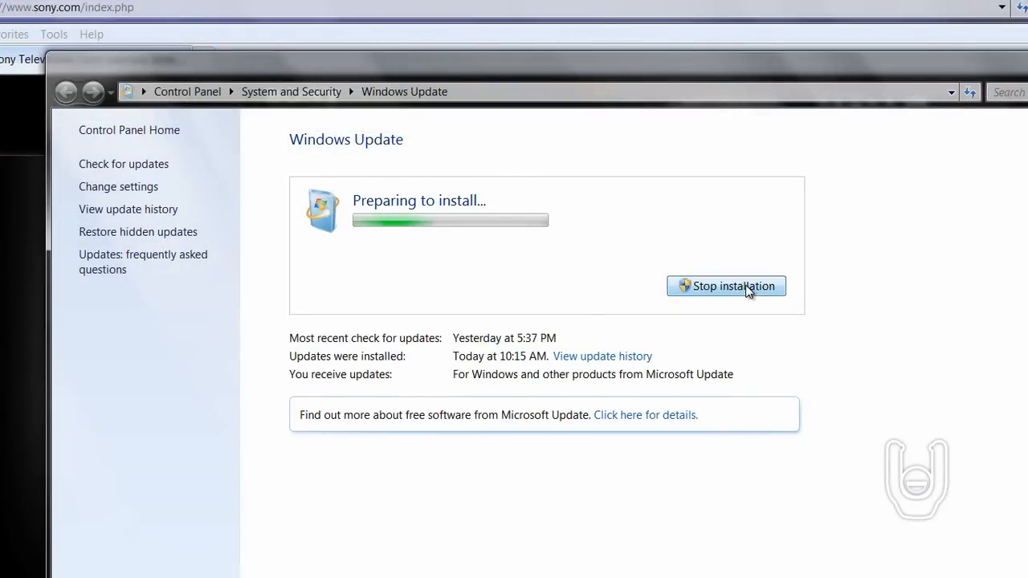